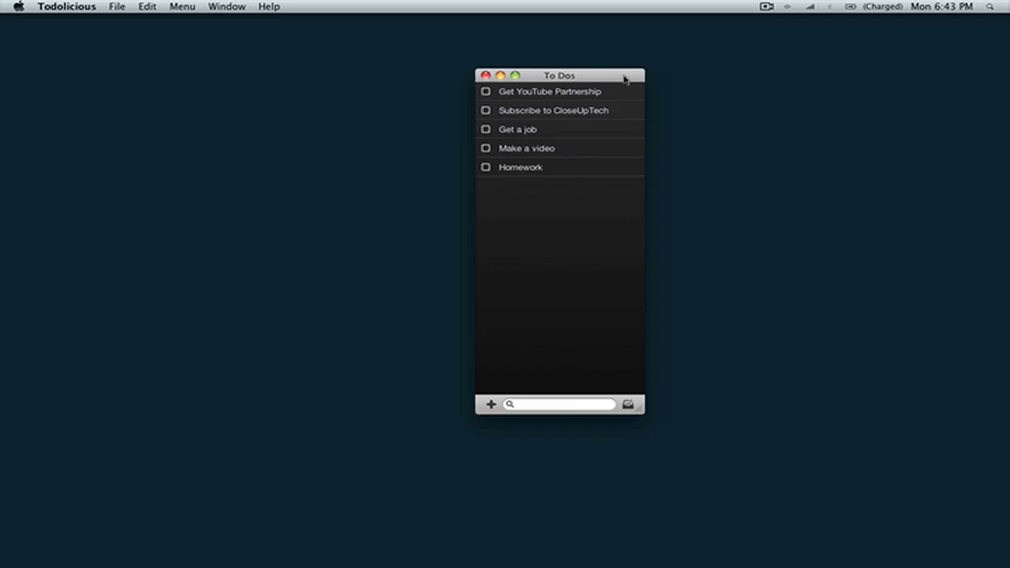
Mark the 'Make a video' task as done, leaving four open tasks.
left_click_drag(559, 76, 506, 76)
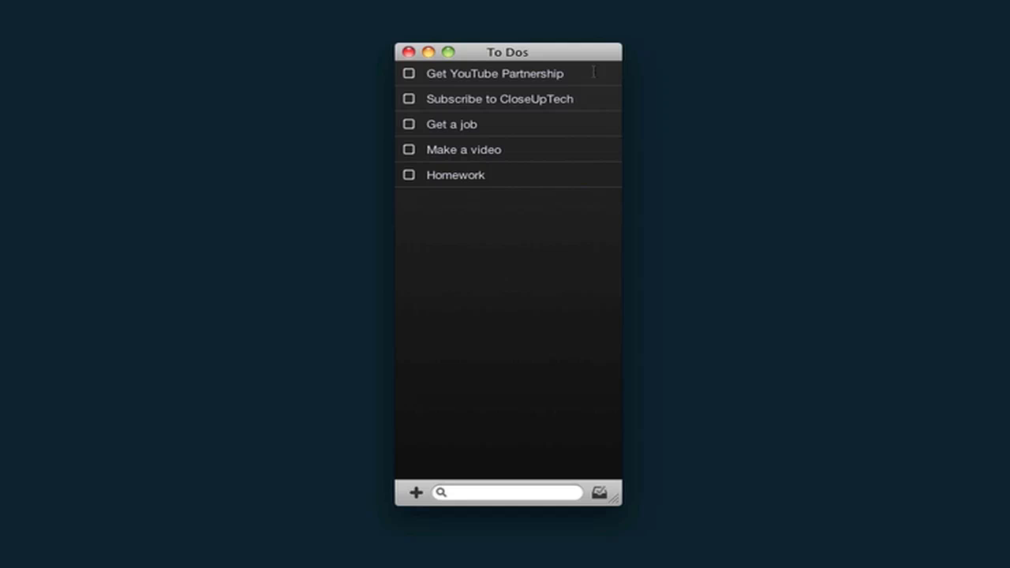
mouse_move(666, 209)
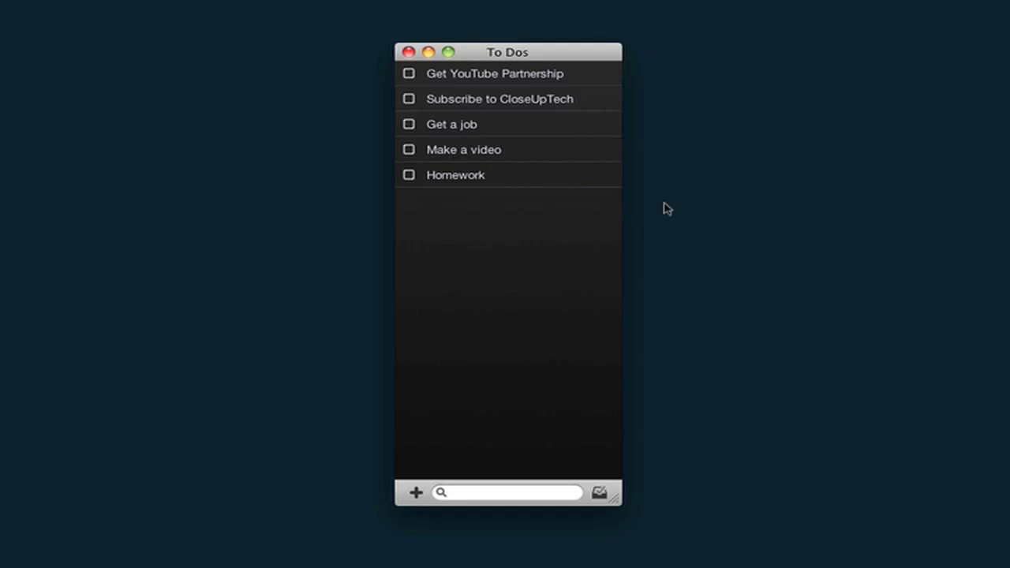
mouse_move(816, 68)
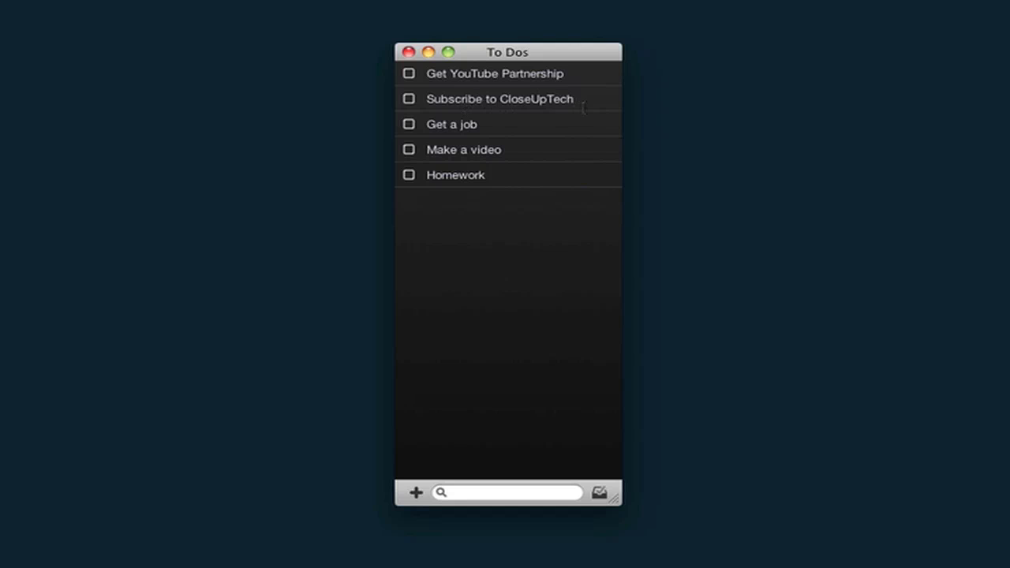
mouse_move(713, 161)
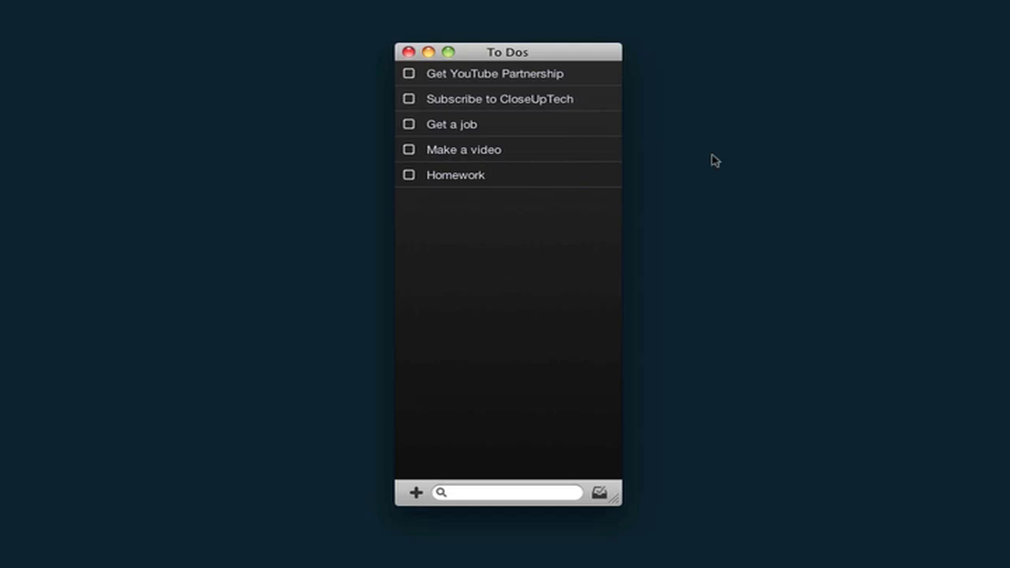
mouse_move(659, 142)
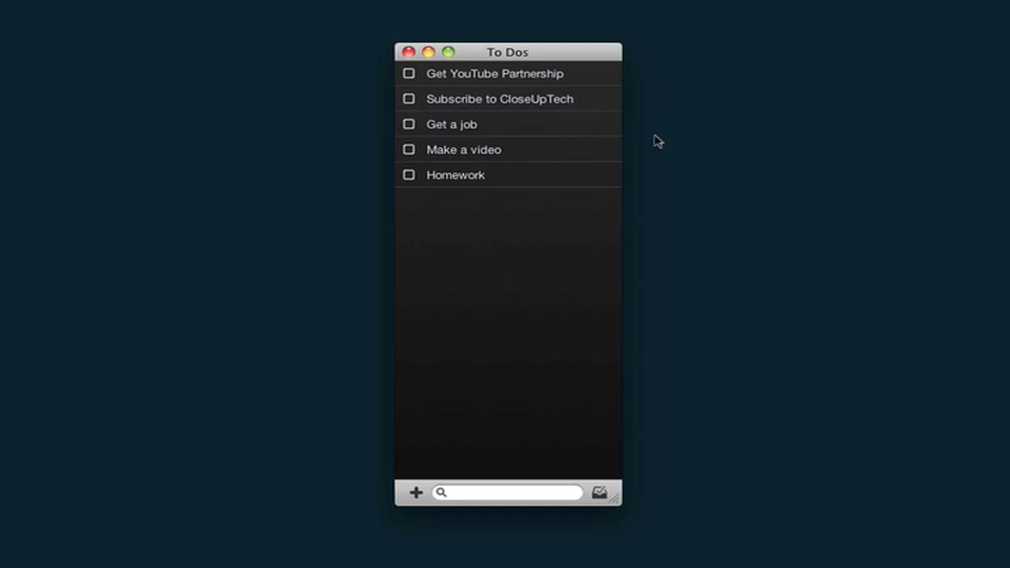
mouse_move(701, 147)
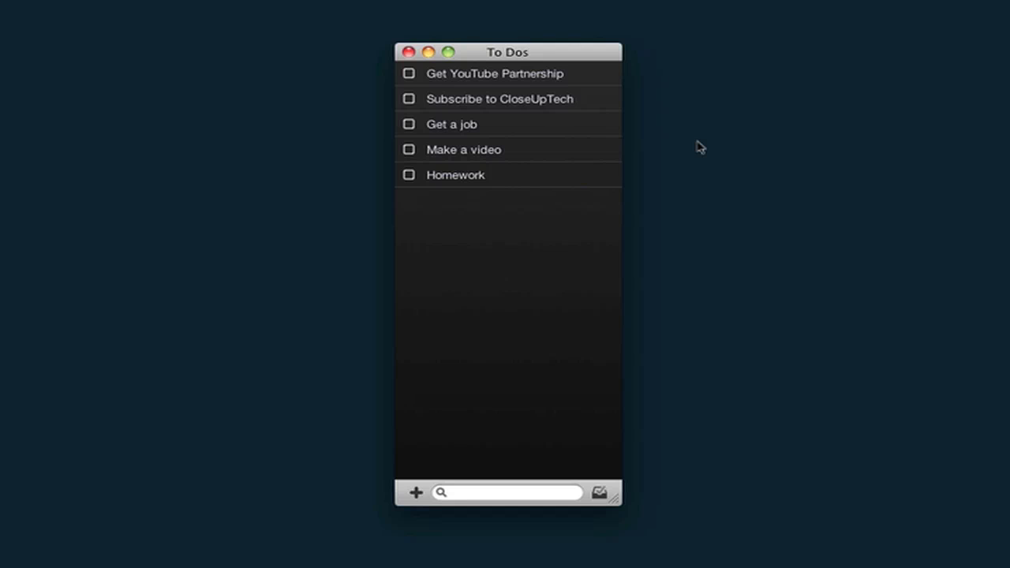
mouse_move(752, 180)
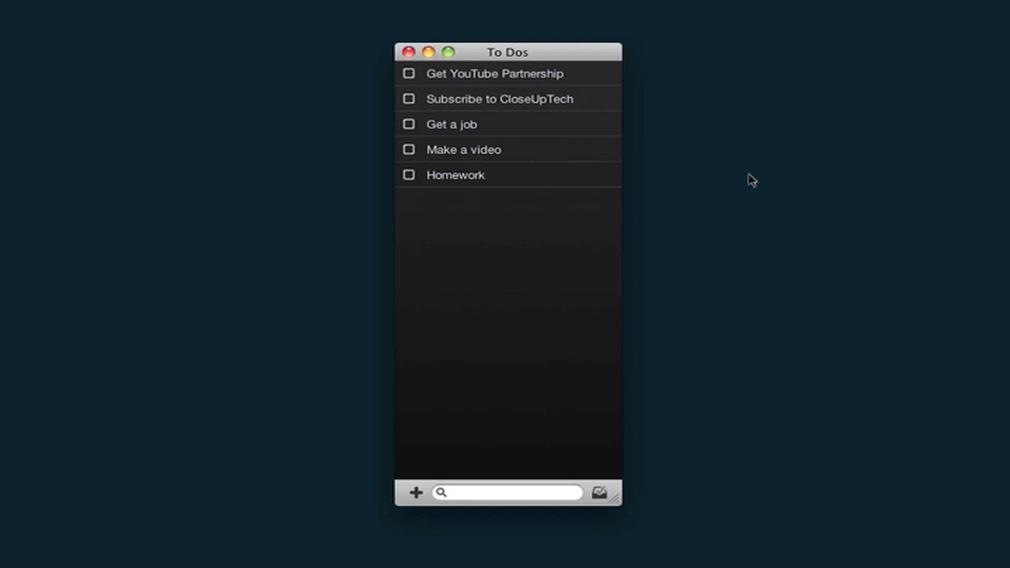
mouse_move(409, 150)
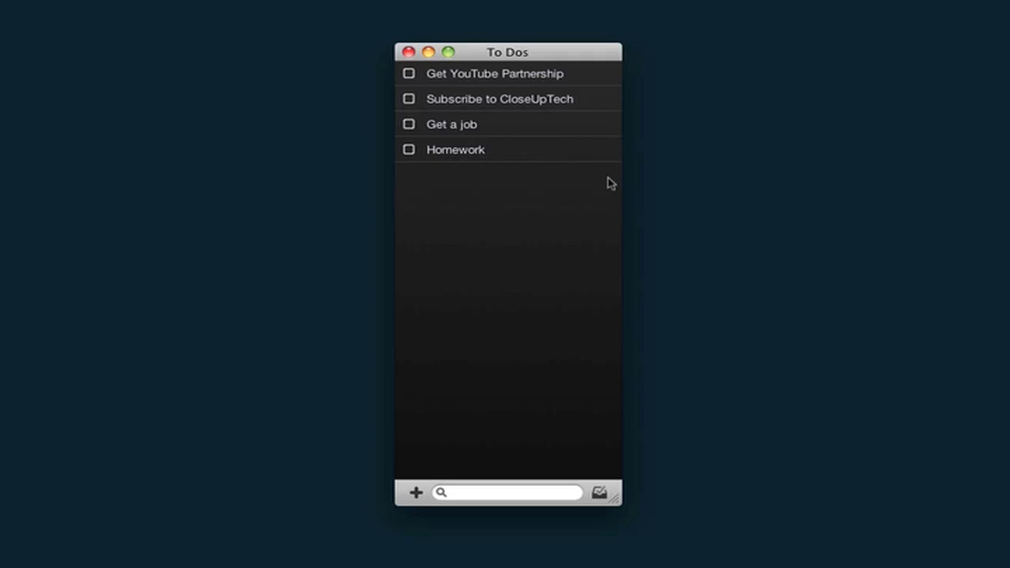
mouse_move(776, 196)
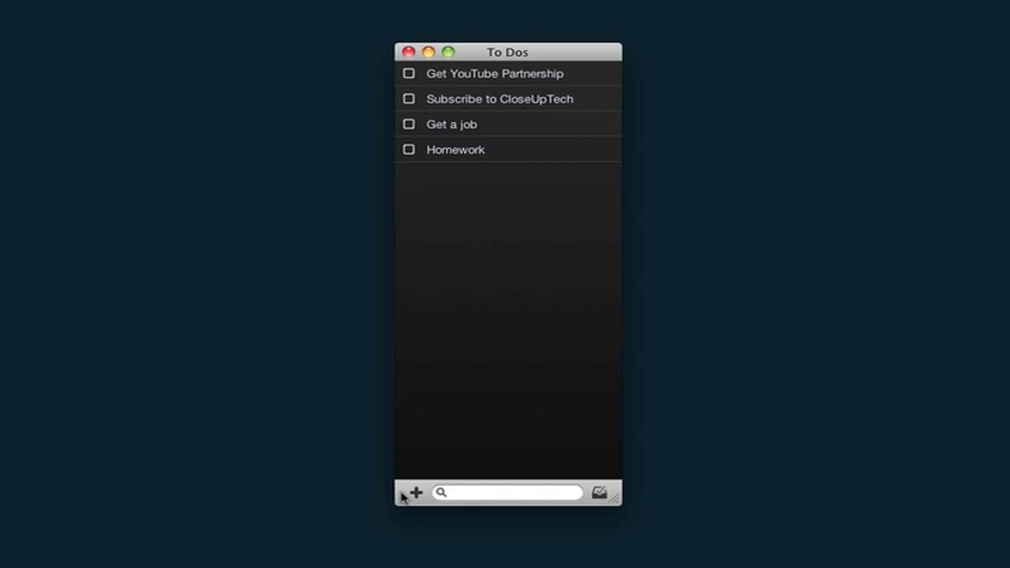
Add a new task reading 'Wash my Dog' to the to-do list.
left_click(415, 492)
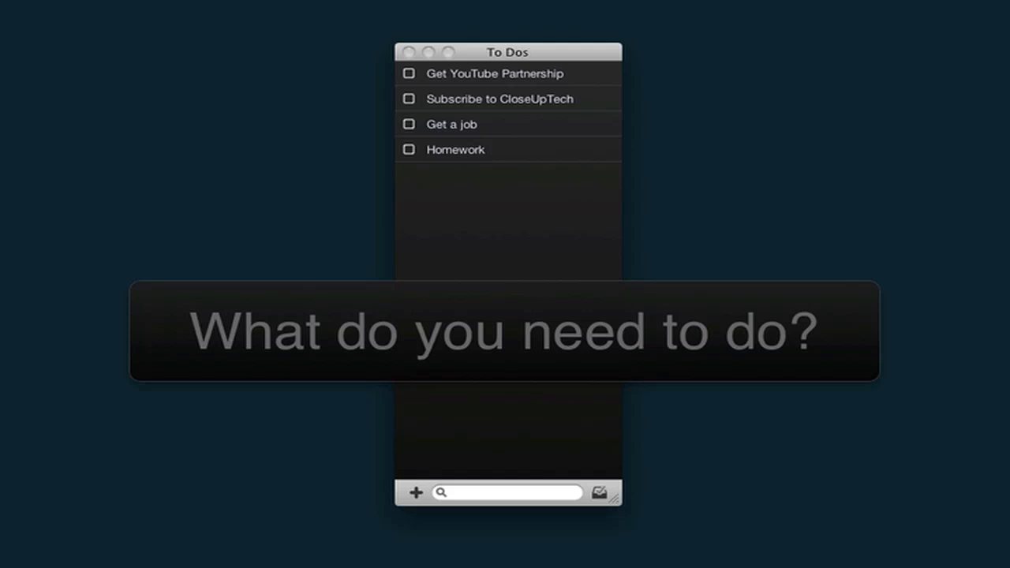
type("Wa")
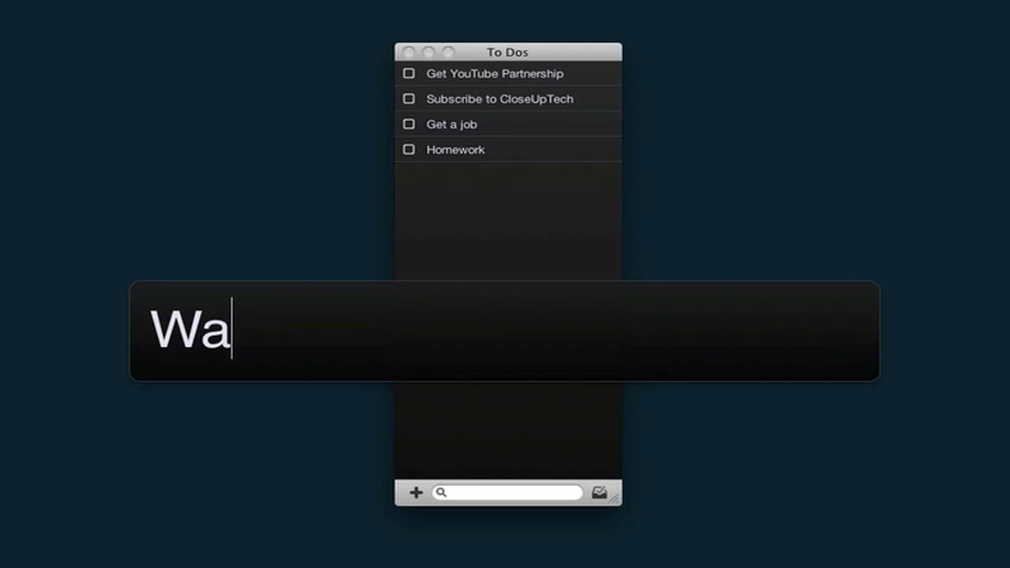
type("sh my D")
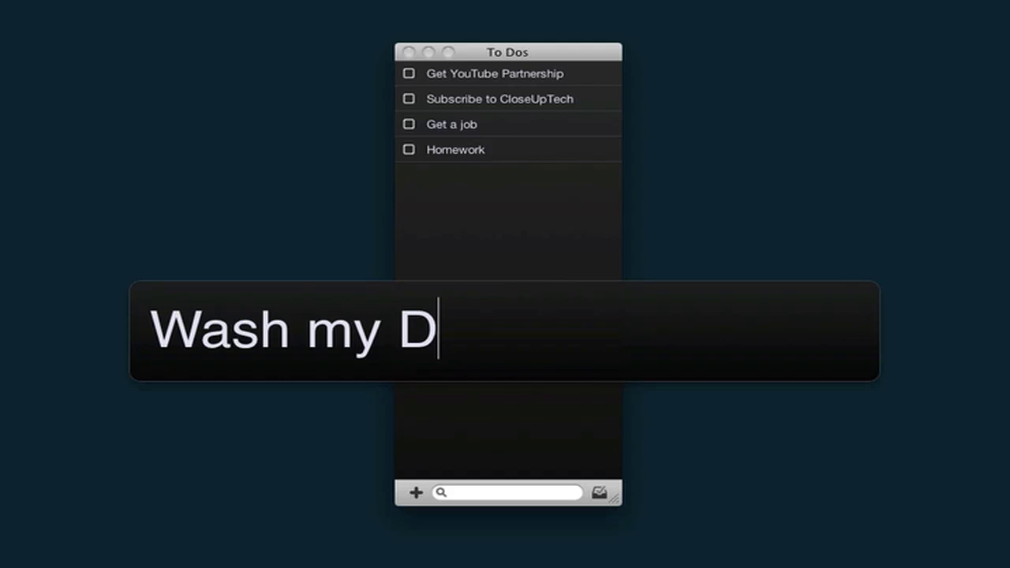
type("og")
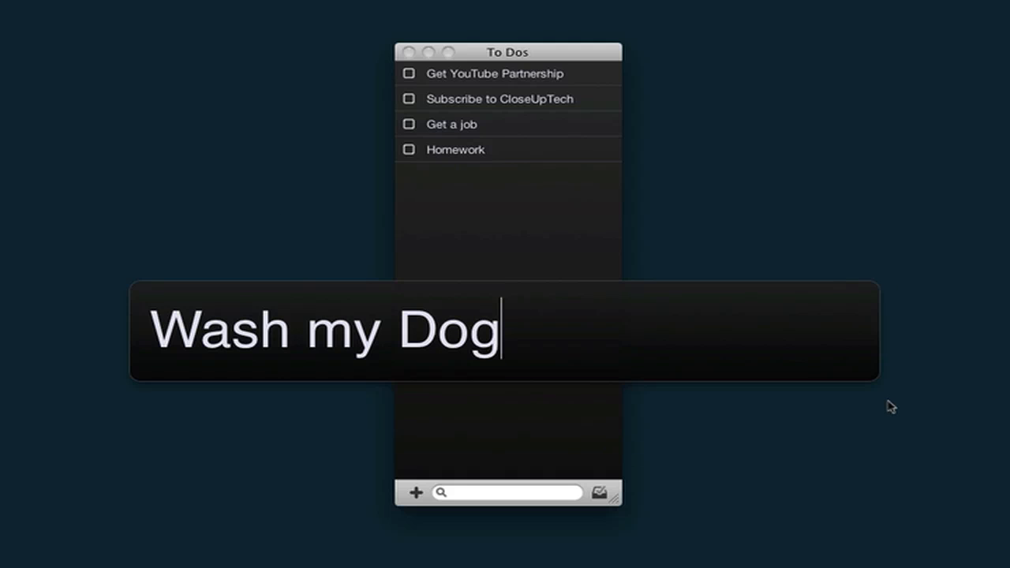
mouse_move(1001, 376)
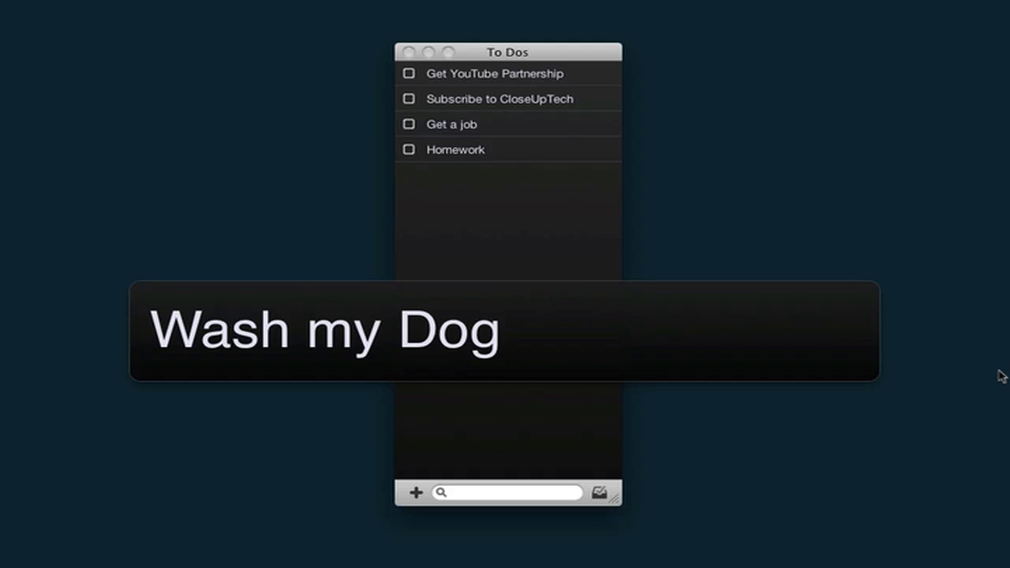
left_click(505, 330)
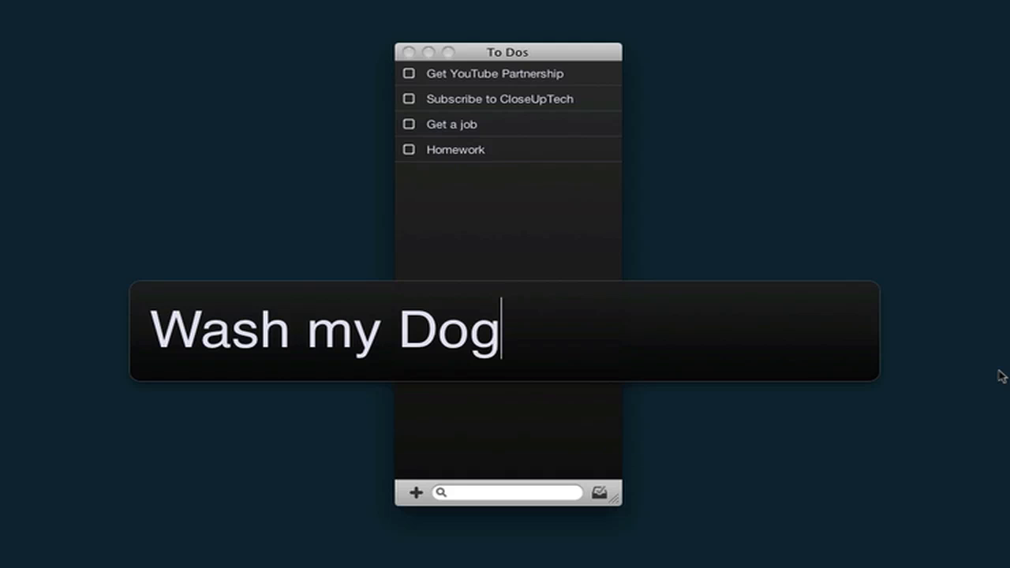
key("Return")
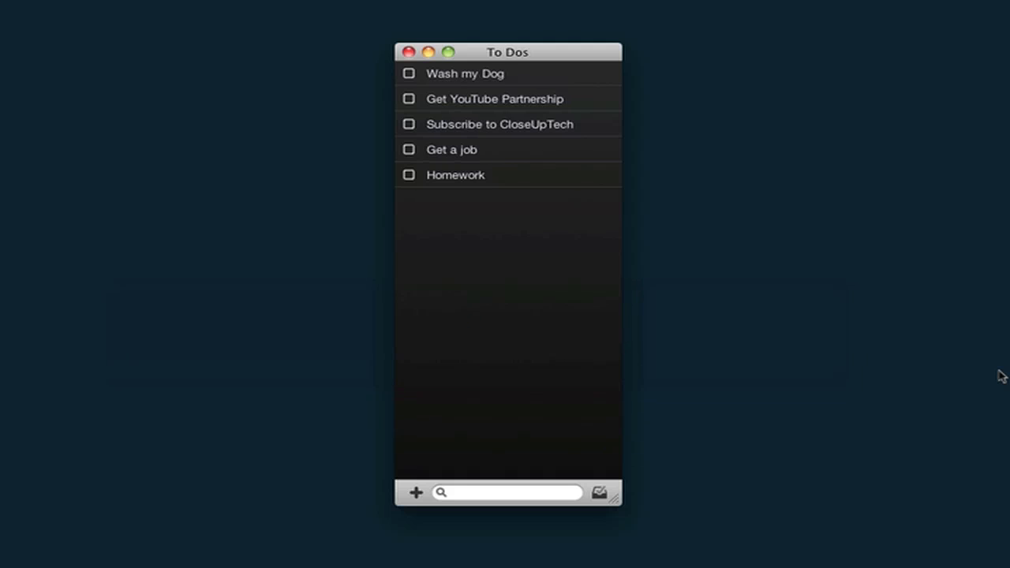
mouse_move(665, 88)
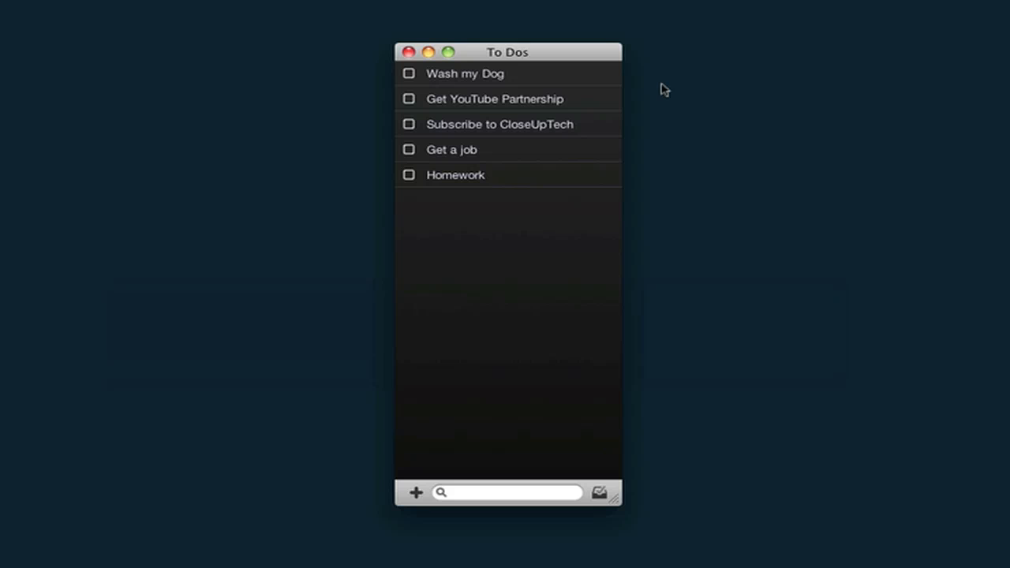
mouse_move(613, 498)
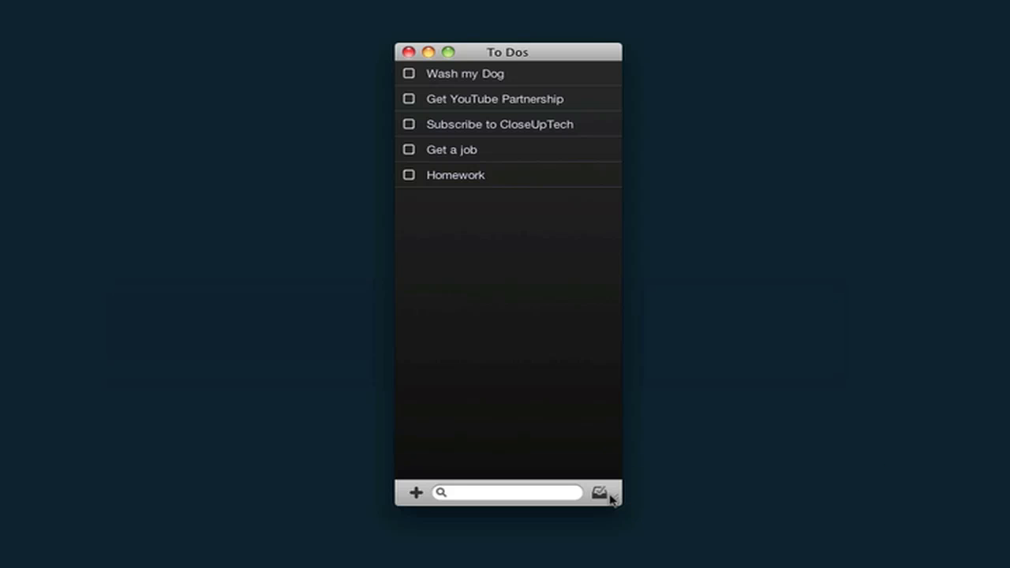
left_click(600, 493)
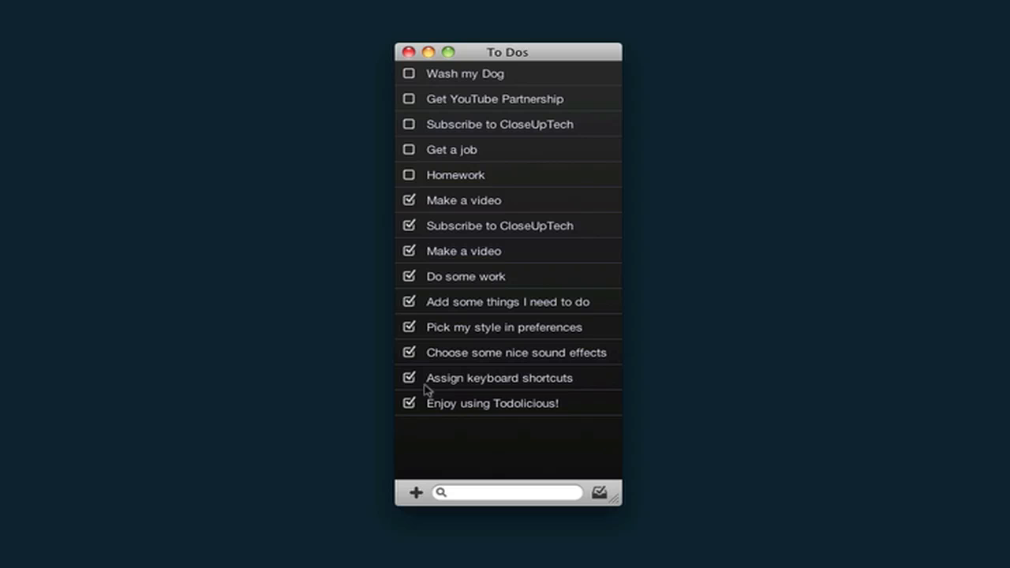
mouse_move(866, 196)
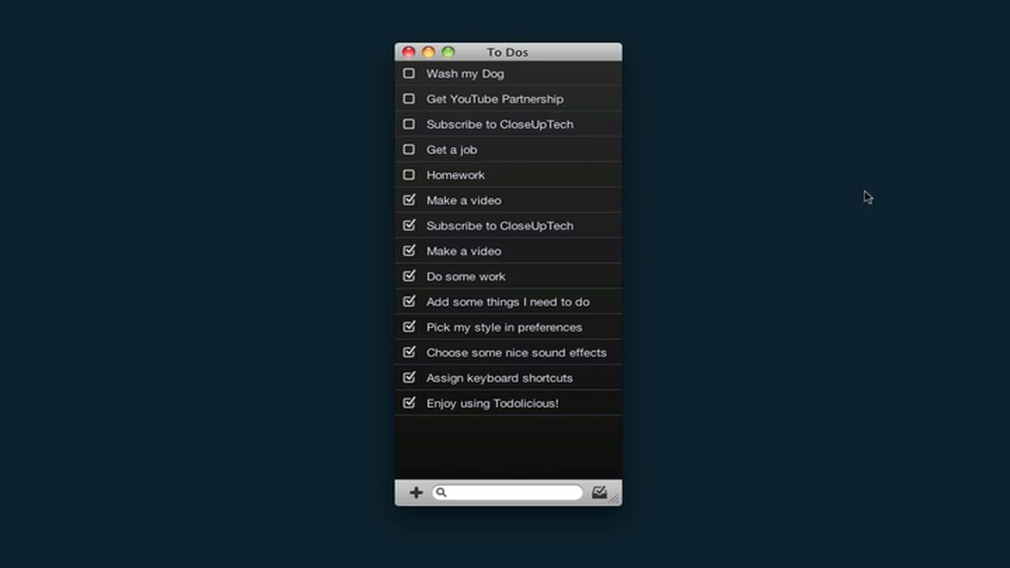
mouse_move(870, 212)
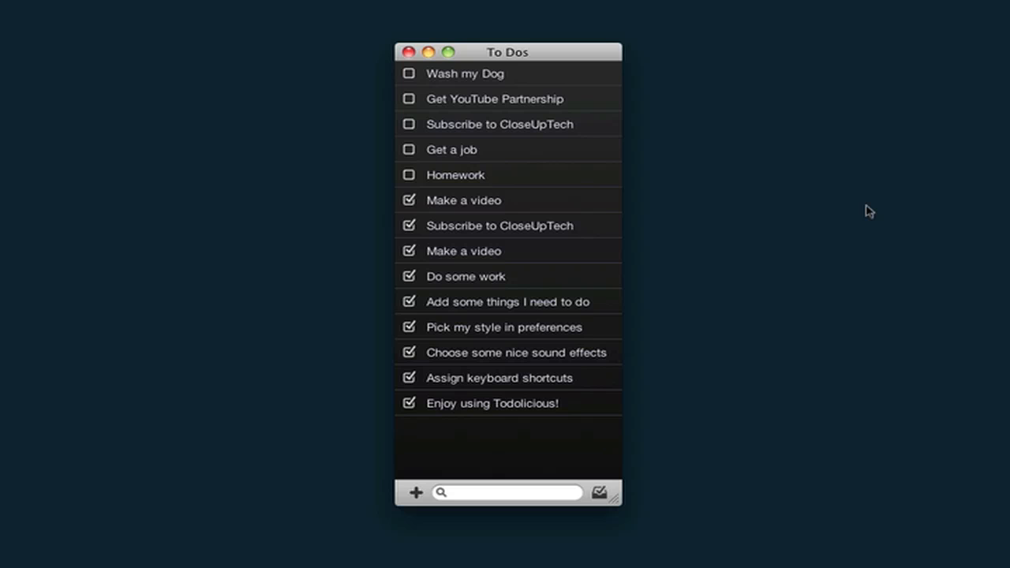
mouse_move(639, 473)
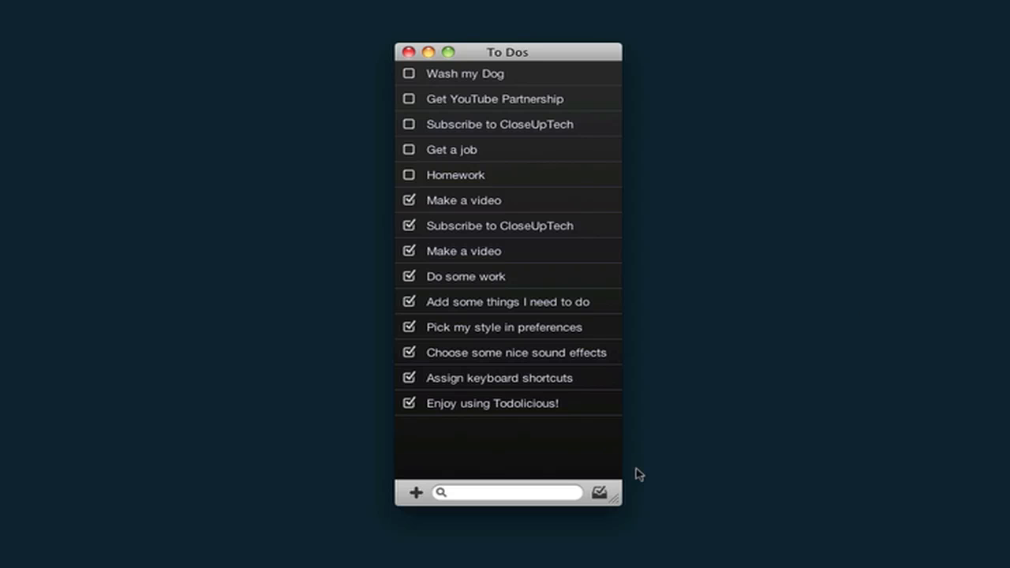
left_click(600, 492)
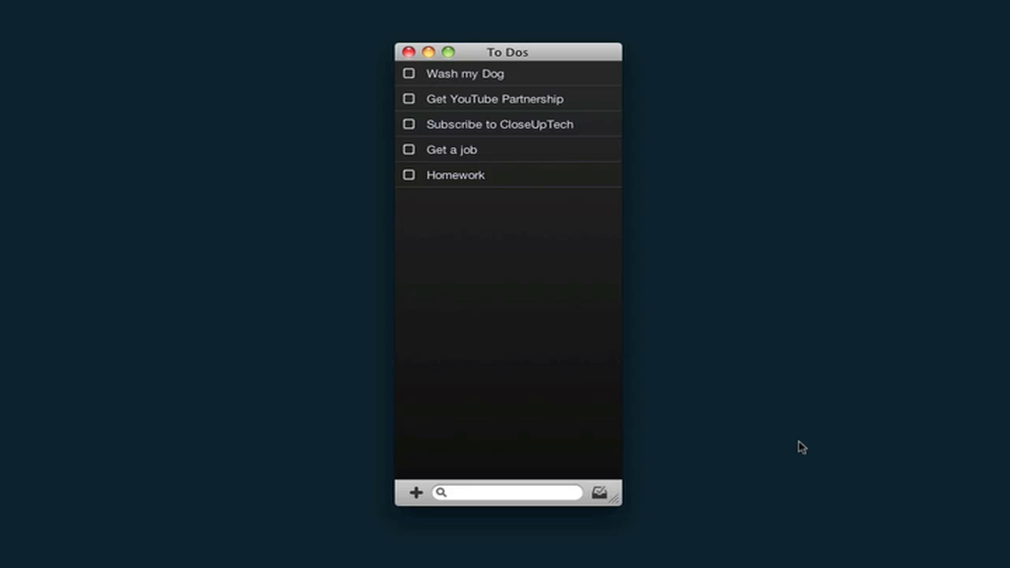
mouse_move(524, 493)
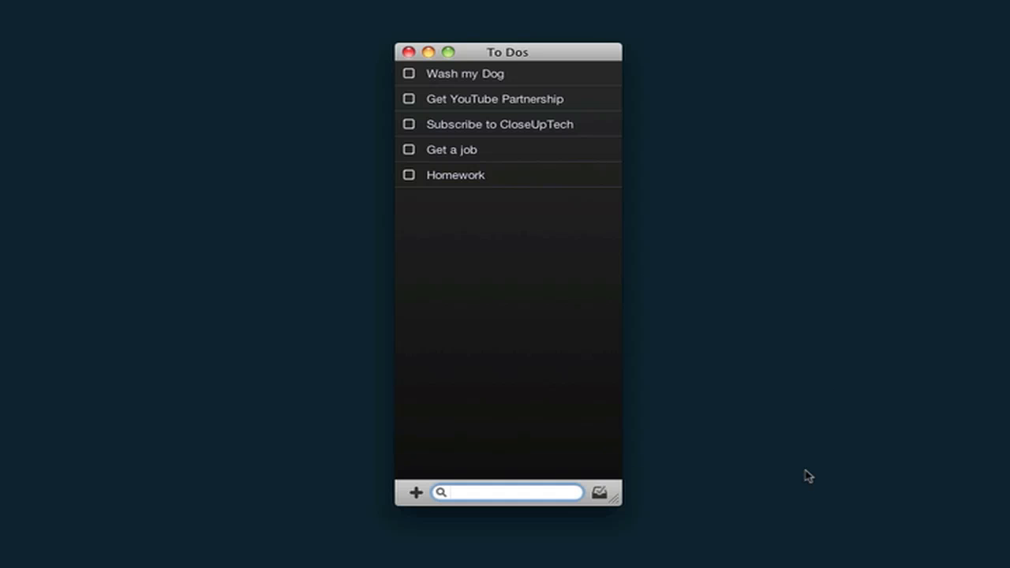
mouse_move(802, 395)
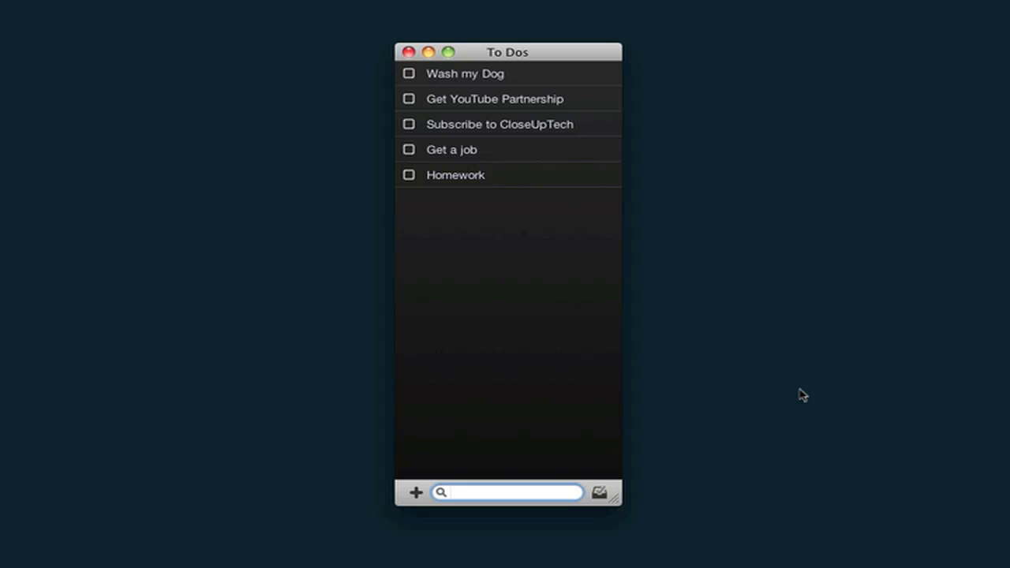
Filter the list by 'Wash my Do', then by 'Ho' so only Homework shows.
type("Was")
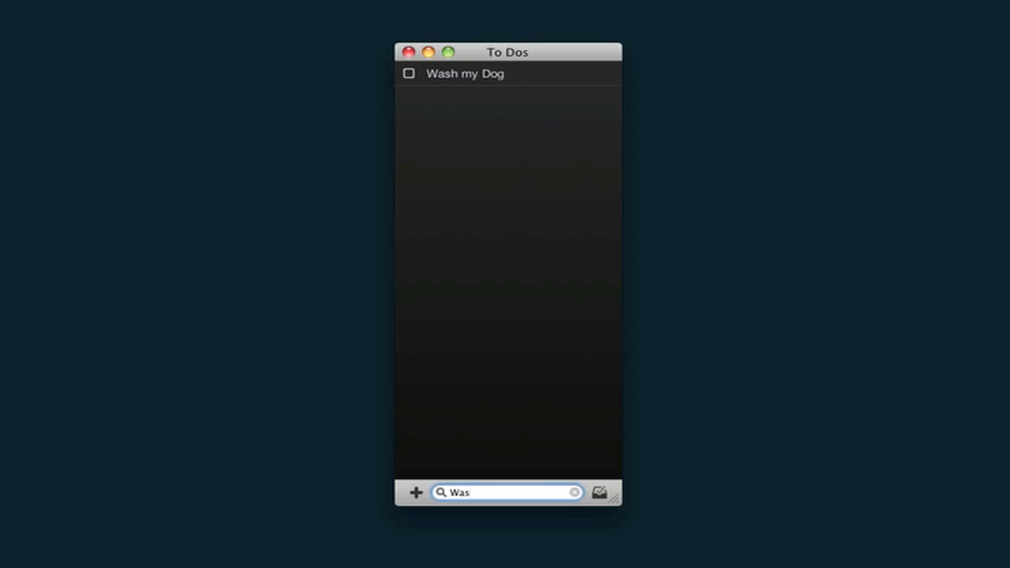
type("Wash my Do")
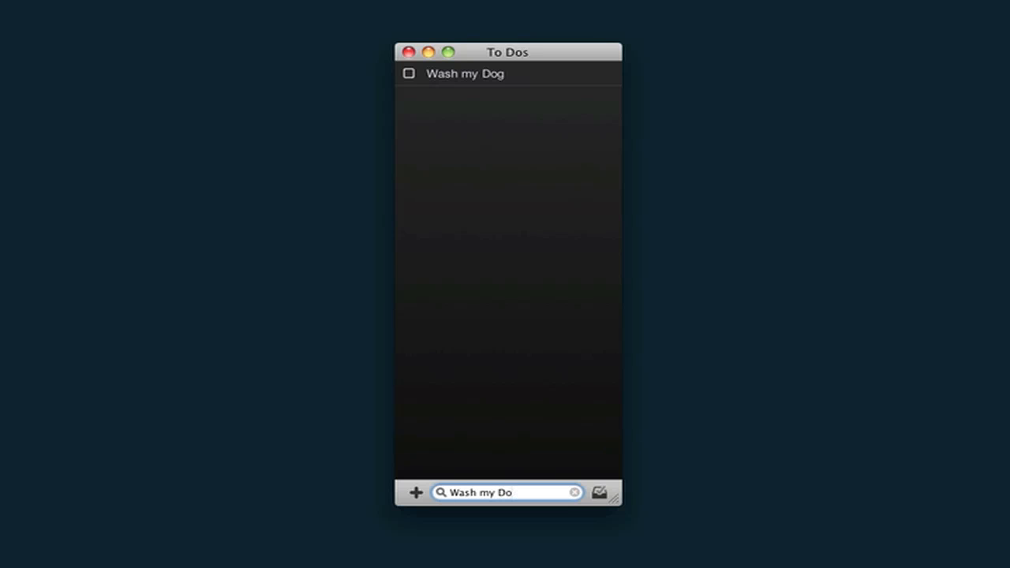
type("H")
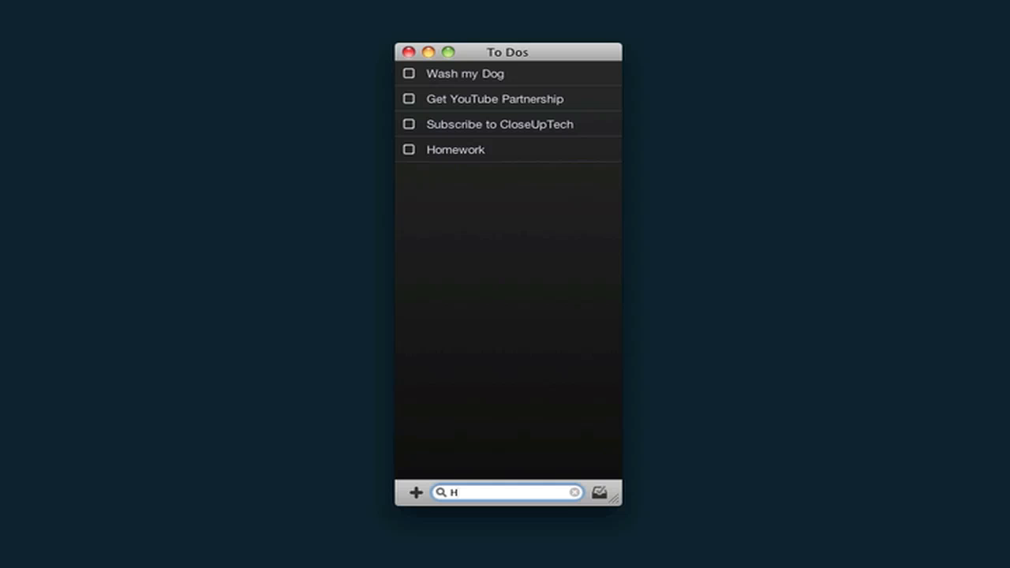
type("o")
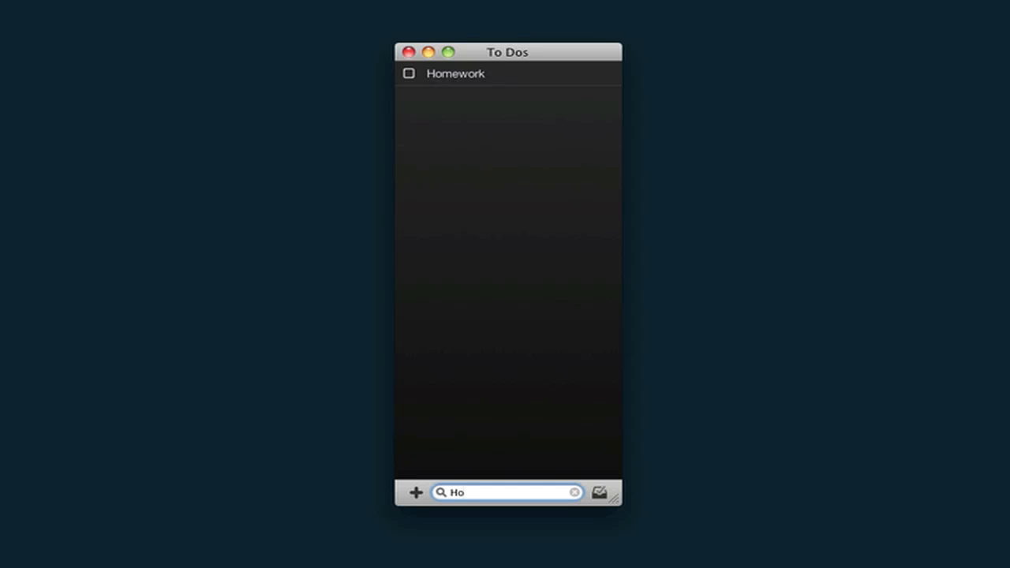
left_click(574, 492)
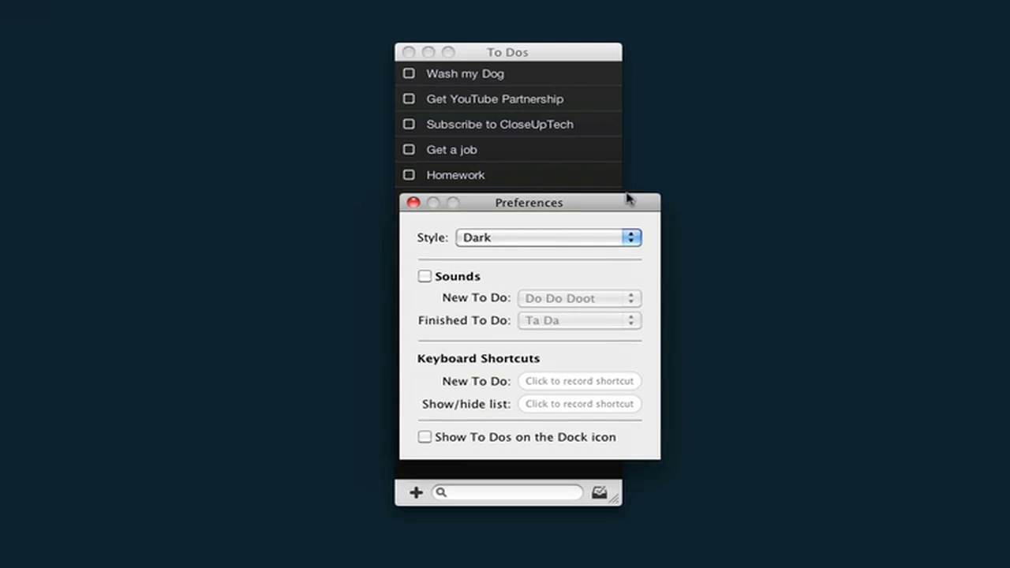
Move Preferences beside the list and try the Notebook style before returning to Dark.
left_click_drag(528, 202, 789, 149)
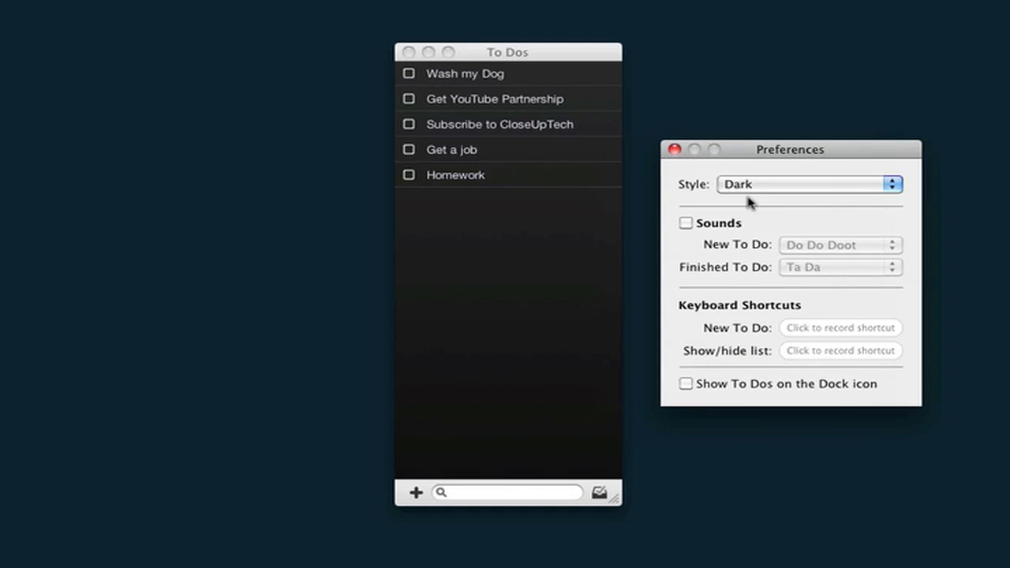
left_click(806, 183)
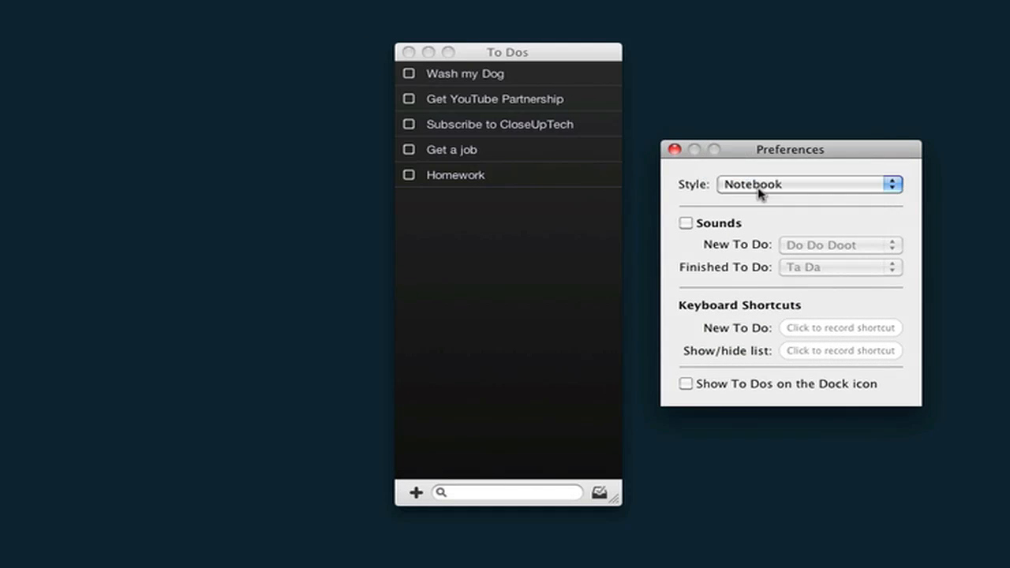
left_click(809, 183)
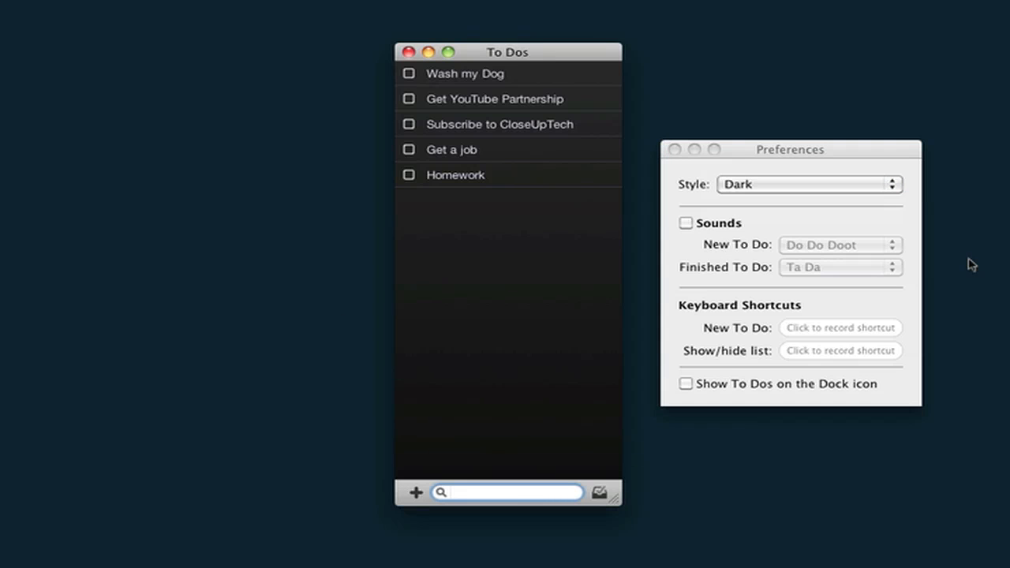
mouse_move(641, 230)
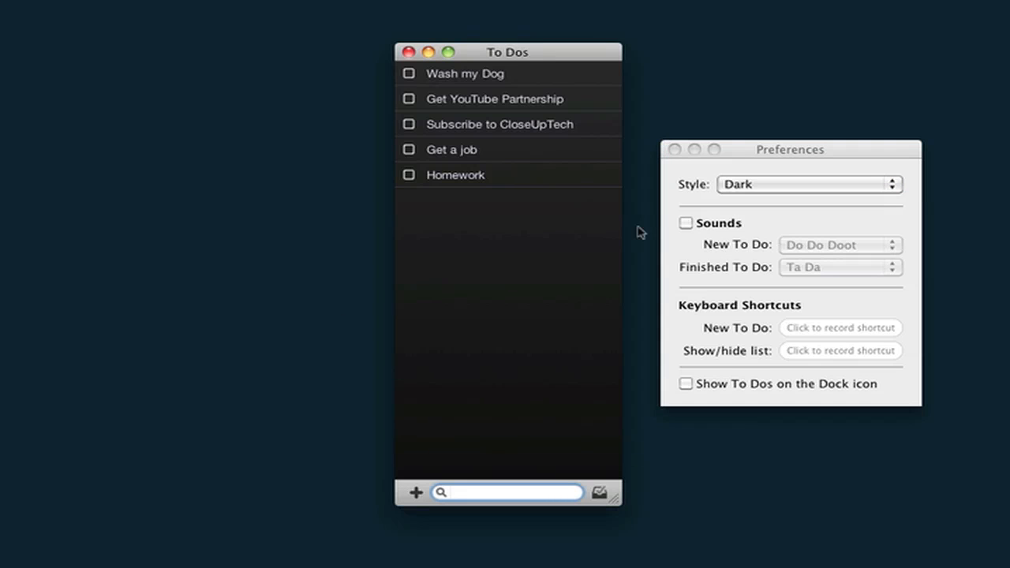
Enable sounds, choose Hero for new to-dos, then switch sounds off again.
left_click(685, 223)
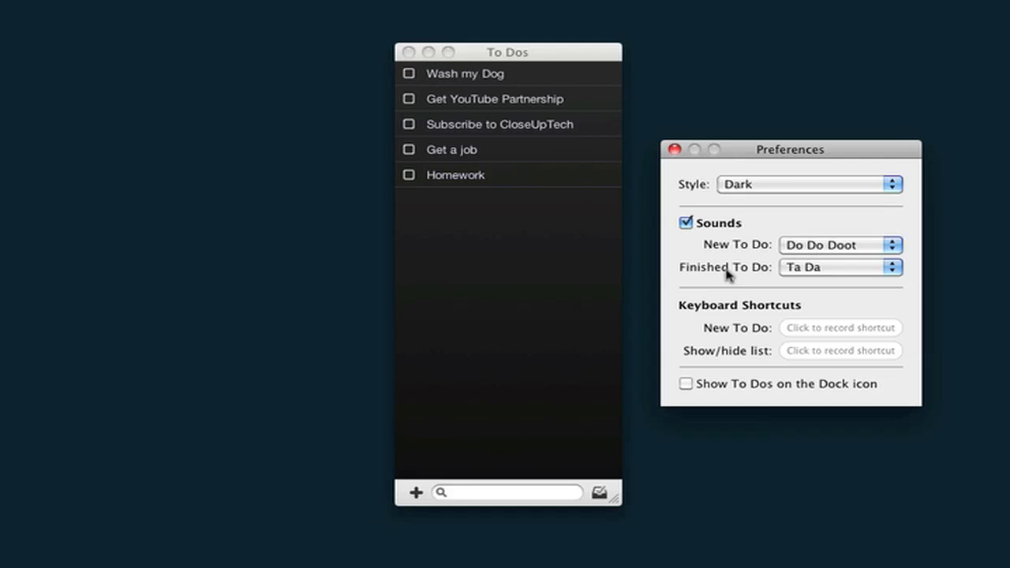
mouse_move(818, 250)
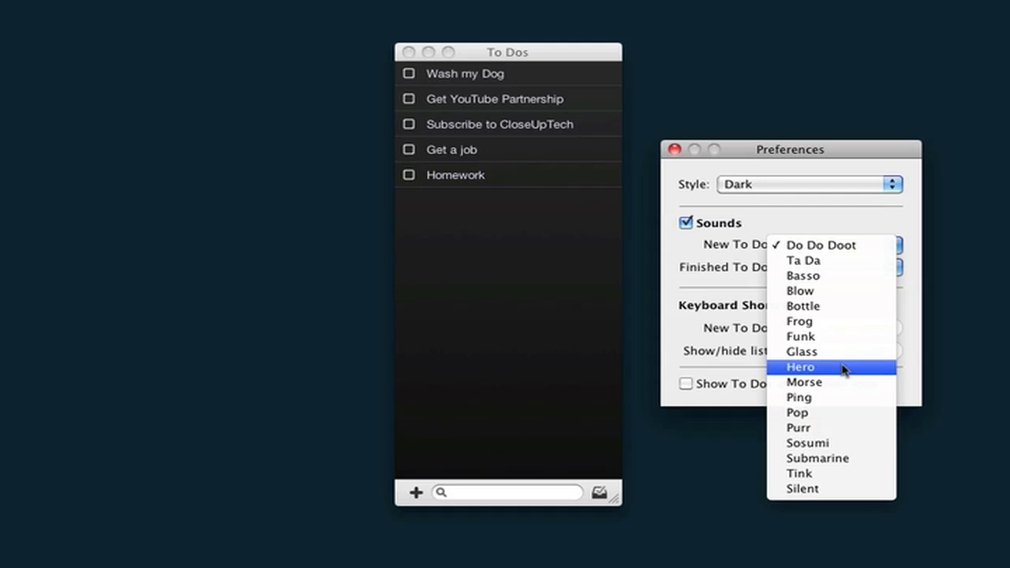
left_click(800, 367)
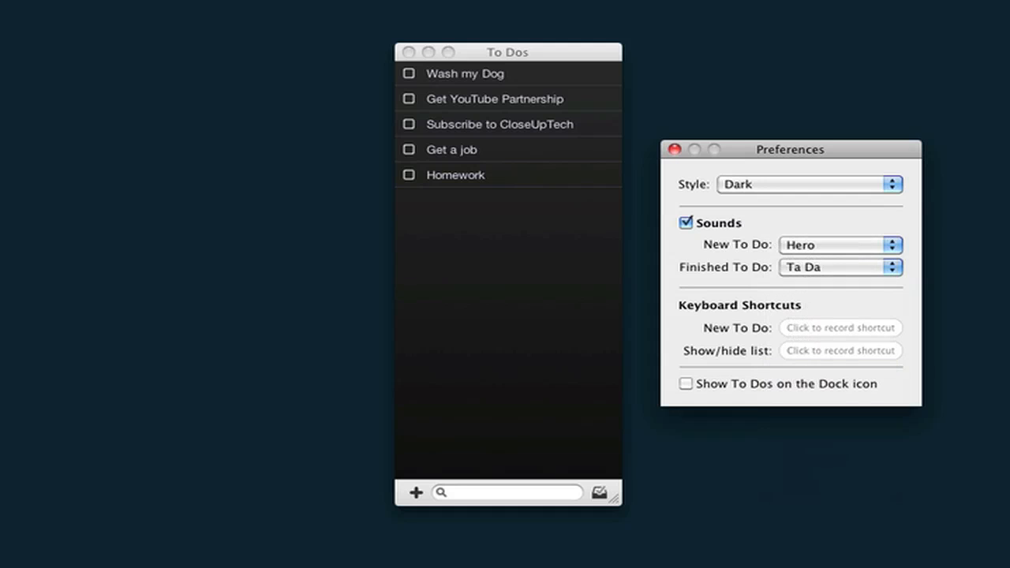
left_click(685, 222)
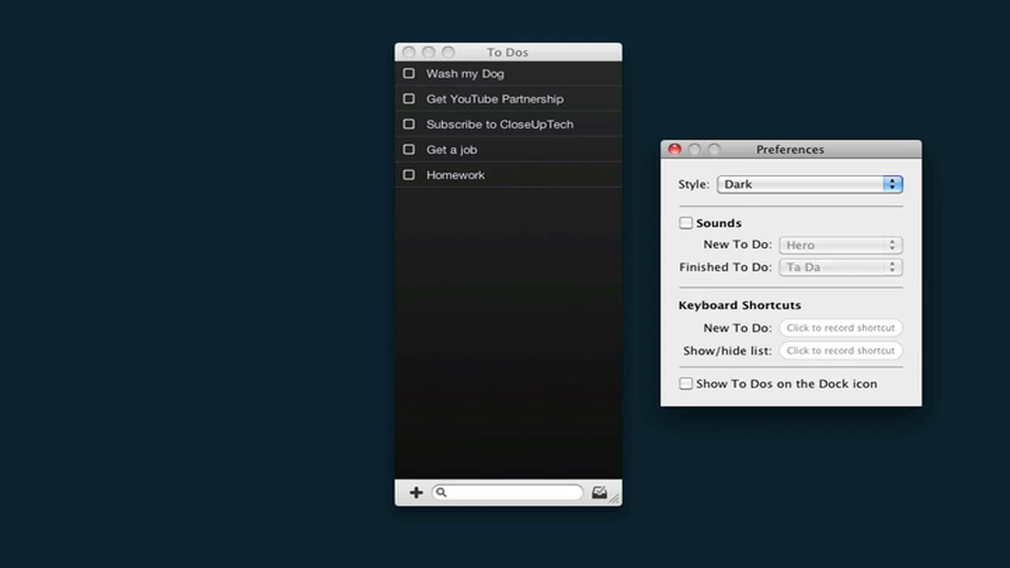
Start recording the New To Do shortcut and enable showing to-dos on the Dock icon.
left_click(839, 326)
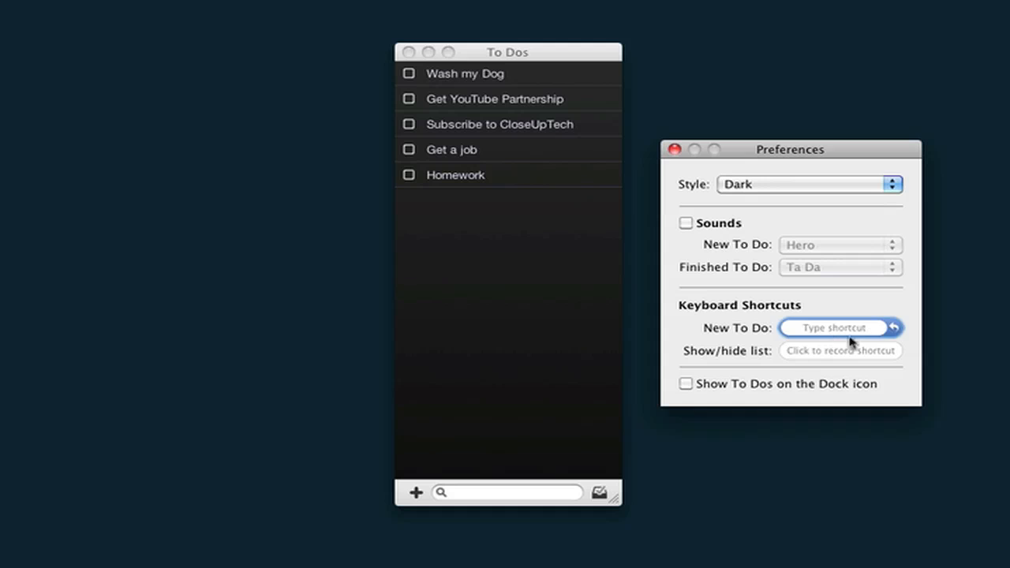
mouse_move(960, 381)
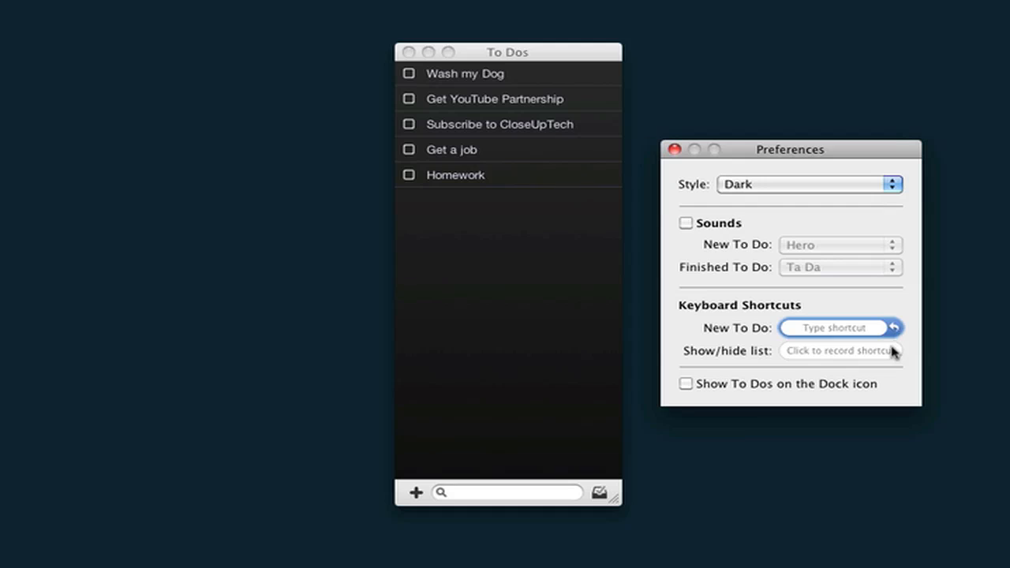
mouse_move(903, 337)
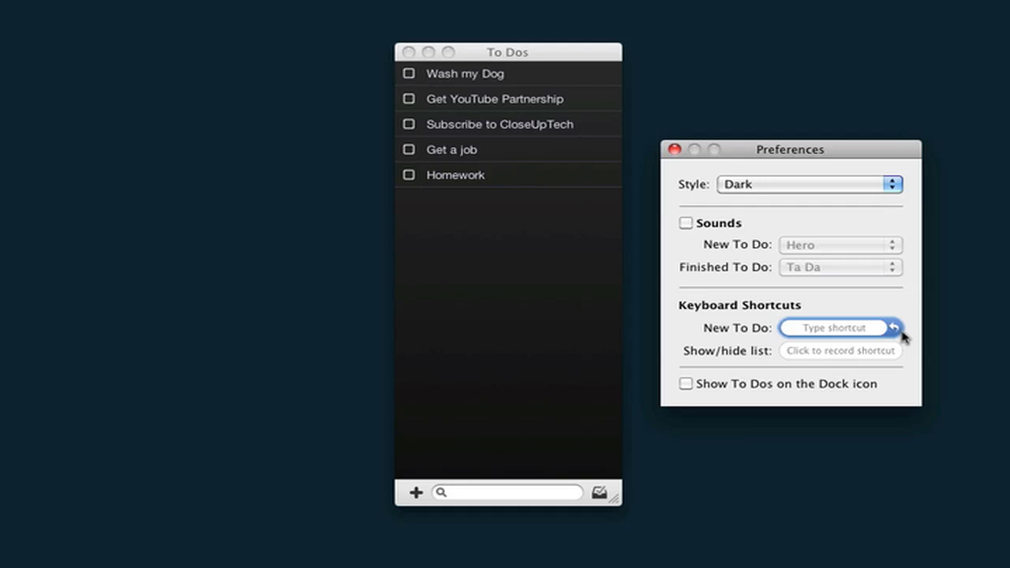
mouse_move(903, 353)
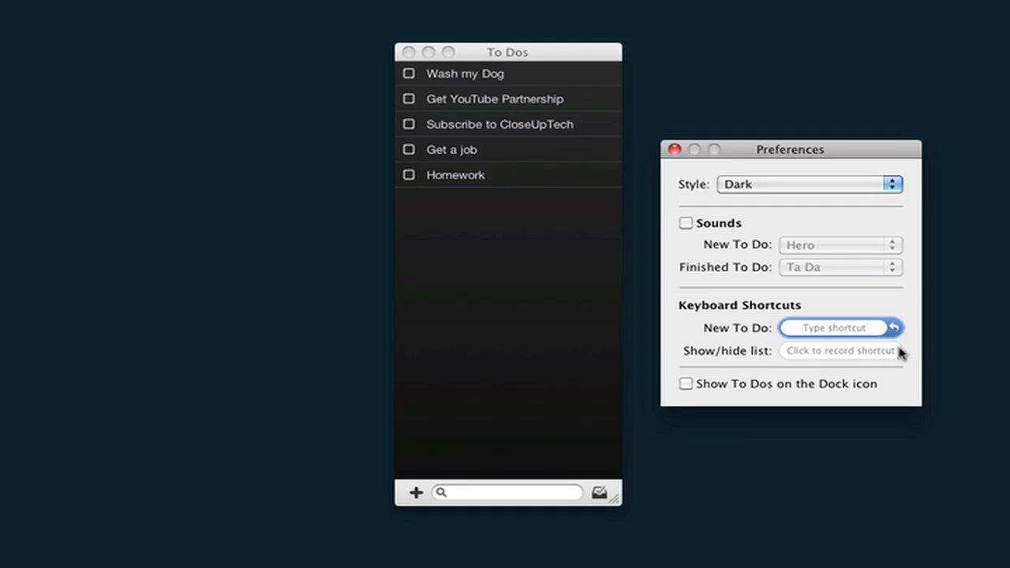
mouse_move(900, 339)
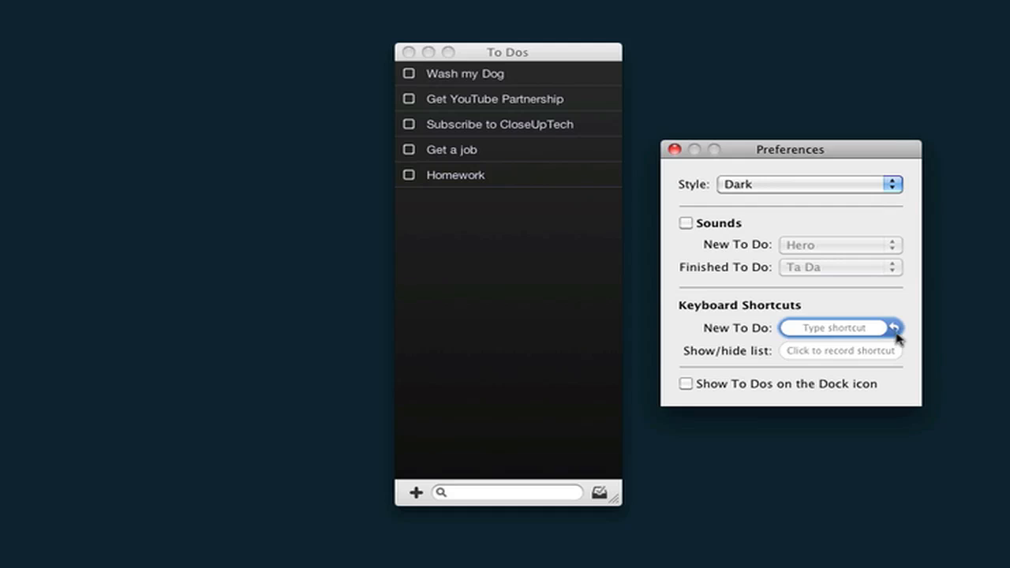
left_click(893, 326)
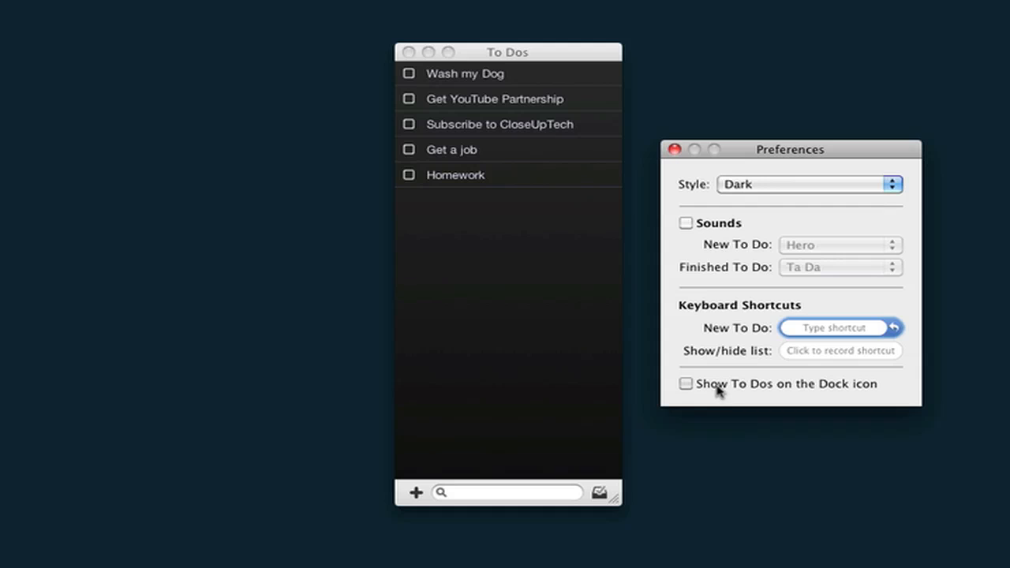
left_click(685, 383)
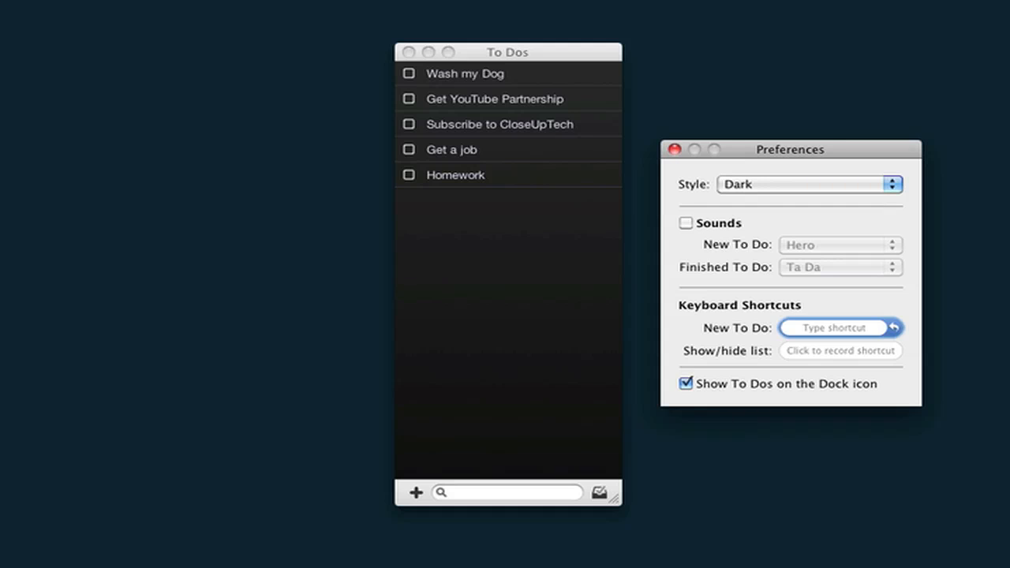